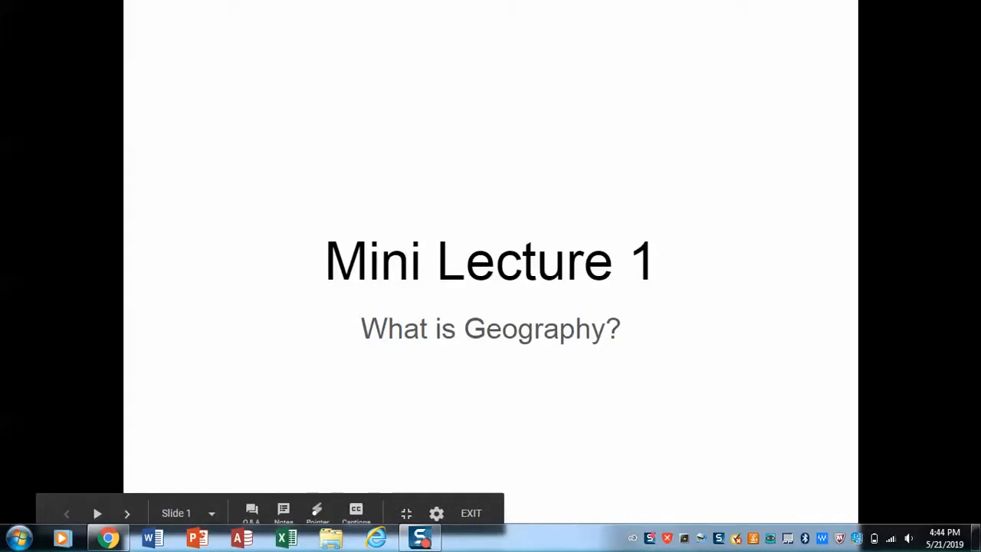
mouse_move(805, 376)
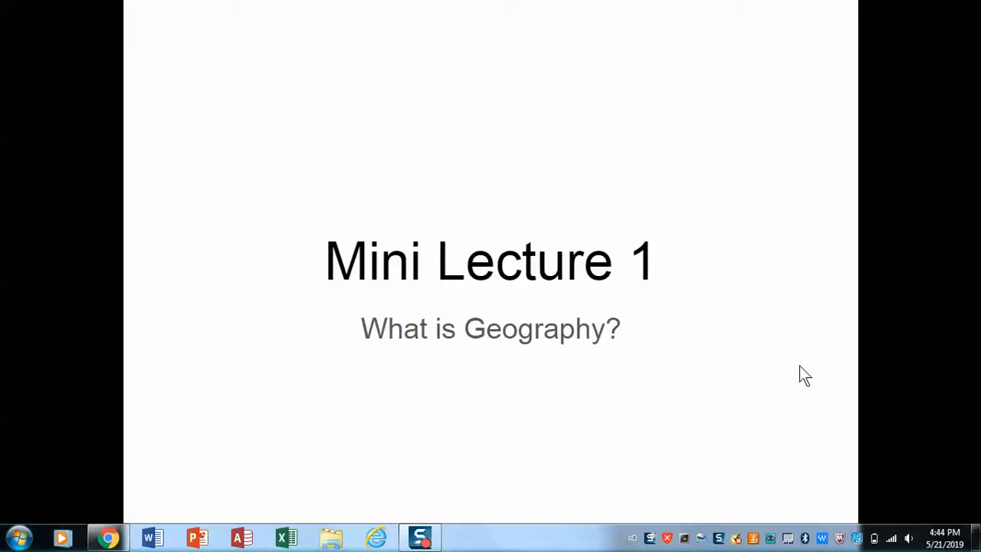
mouse_move(651, 452)
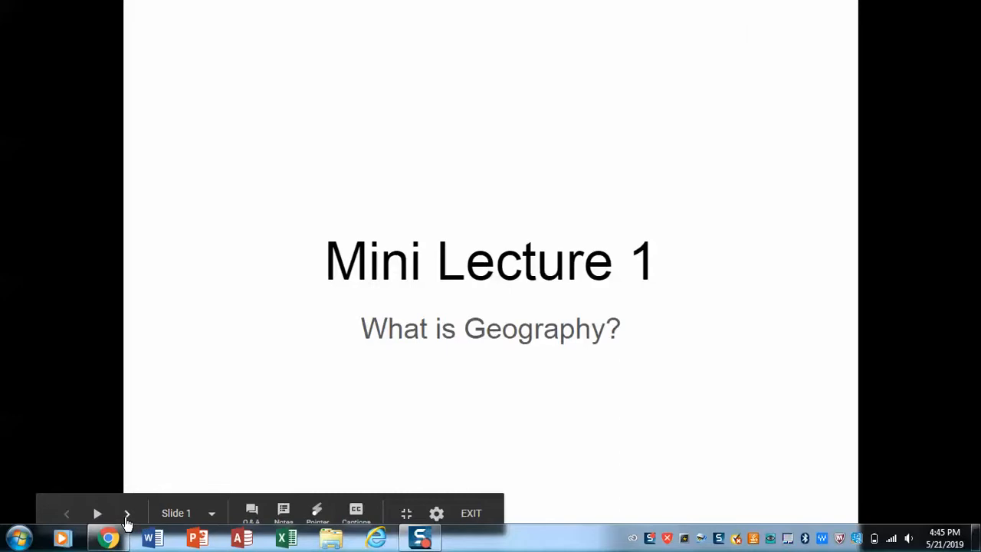
Advance the presentation to slide 2, defining geography as phenomena, distribution and process.
click(127, 513)
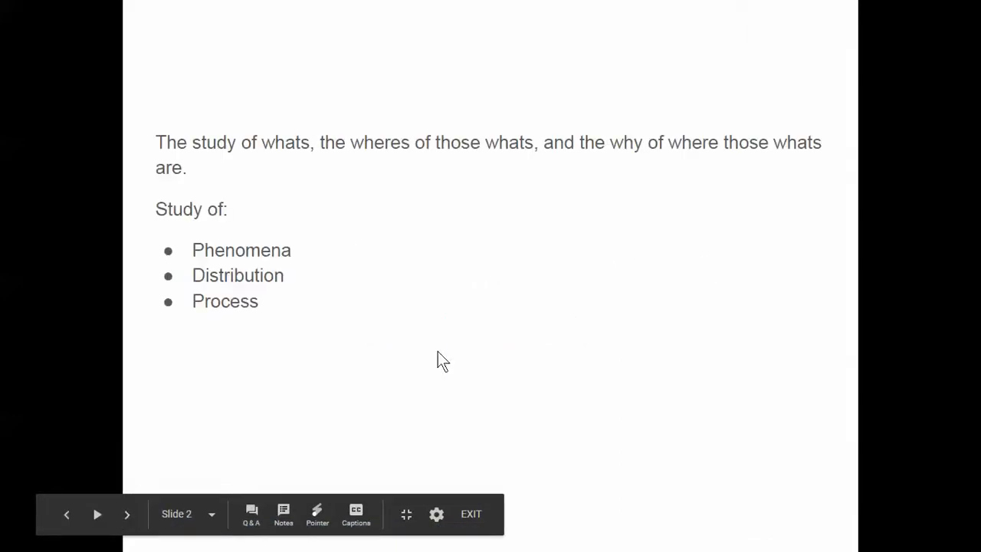
mouse_move(709, 269)
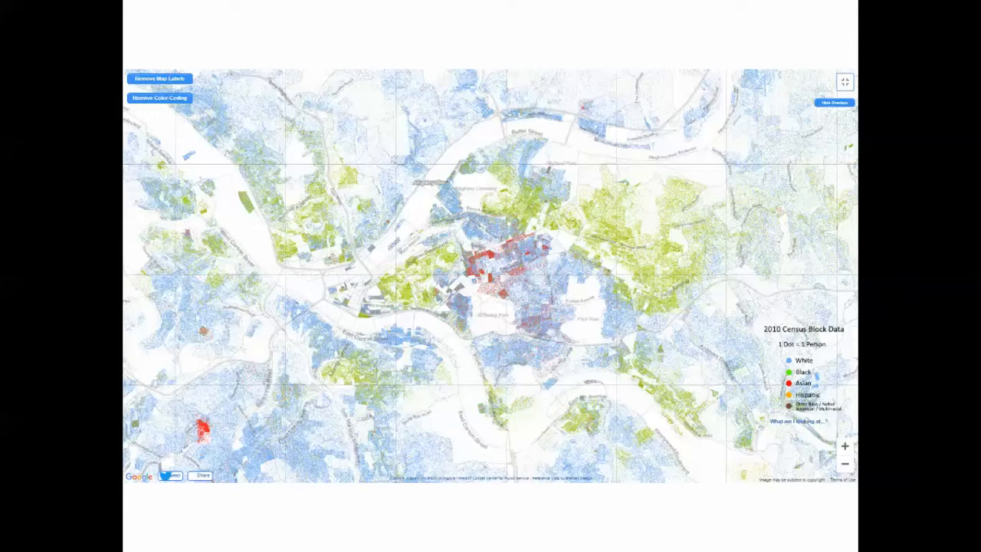
mouse_move(345, 303)
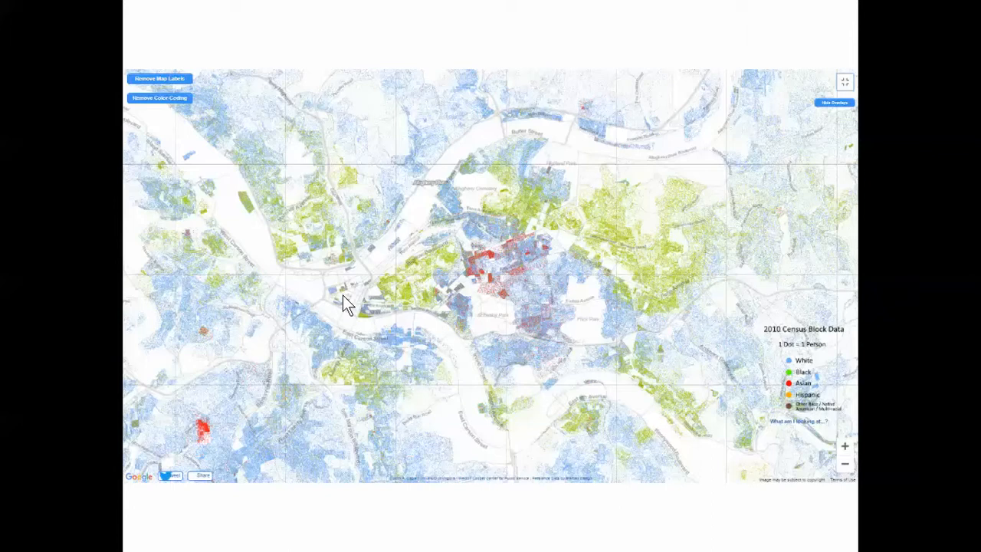
mouse_move(426, 341)
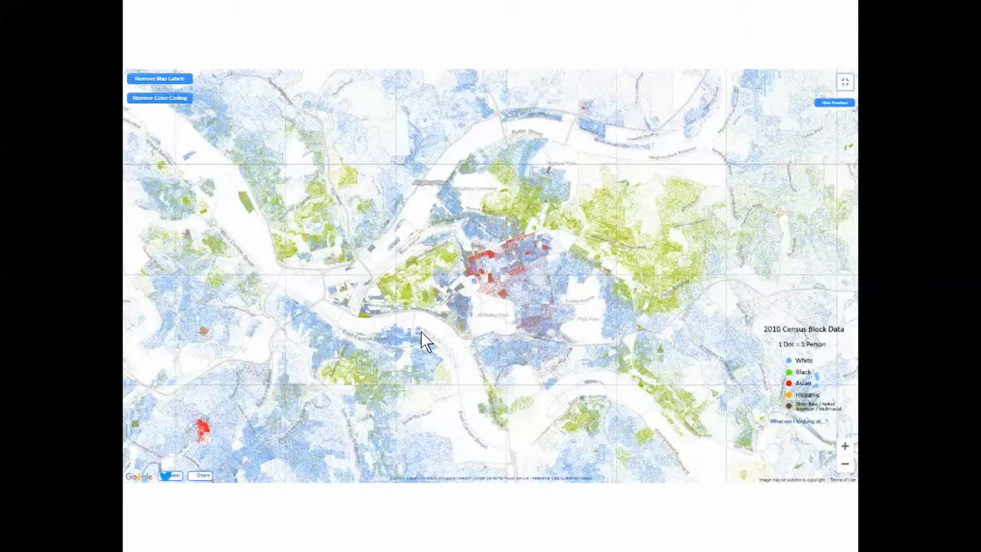
mouse_move(522, 334)
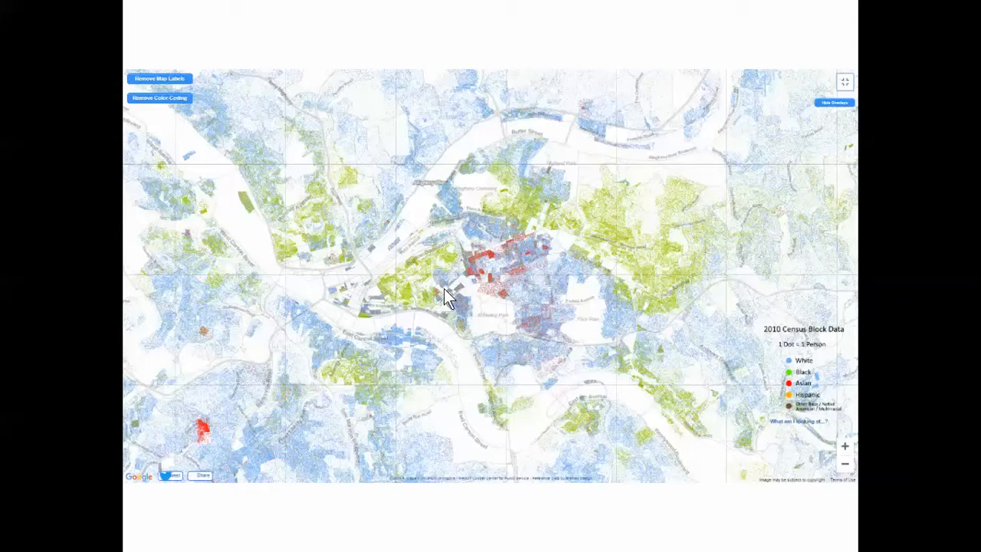
mouse_move(472, 185)
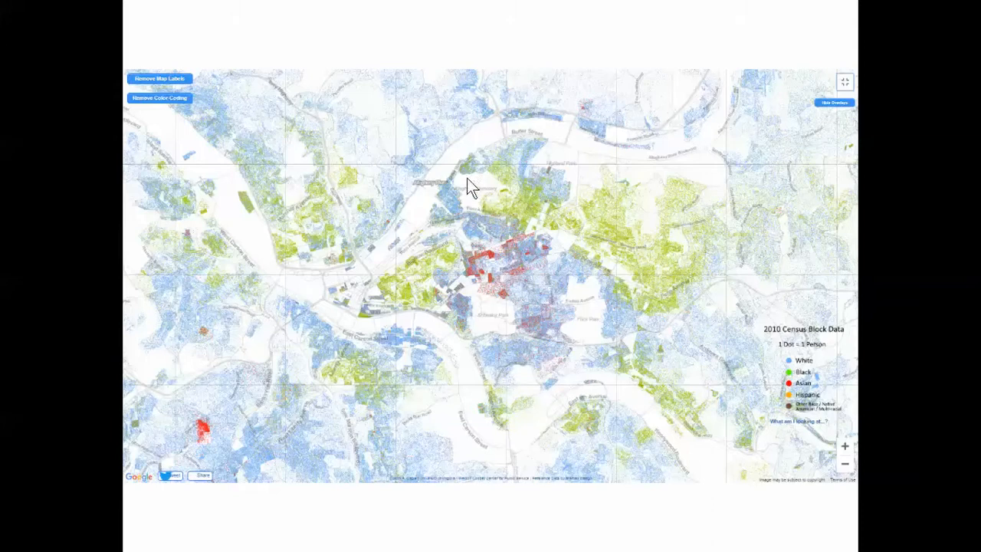
mouse_move(661, 289)
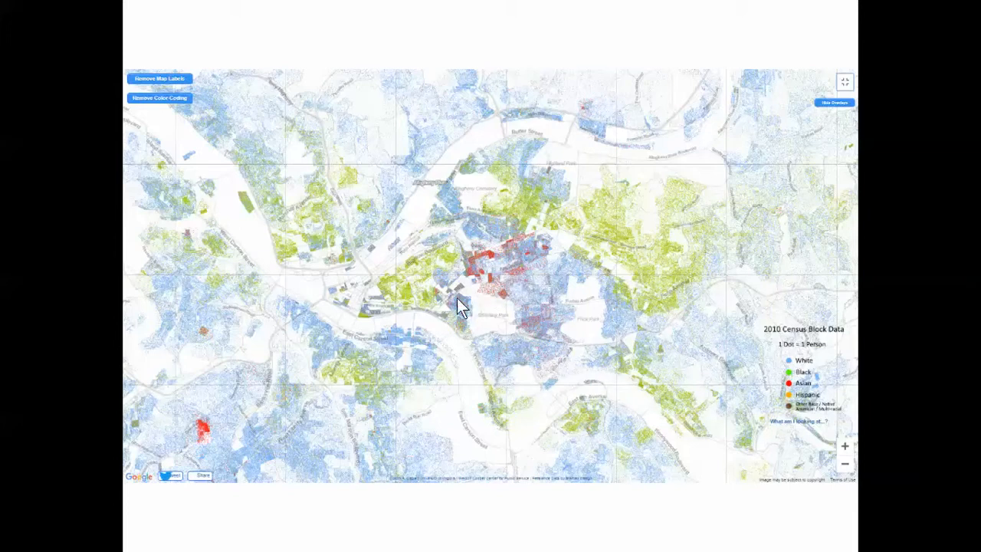
mouse_move(513, 380)
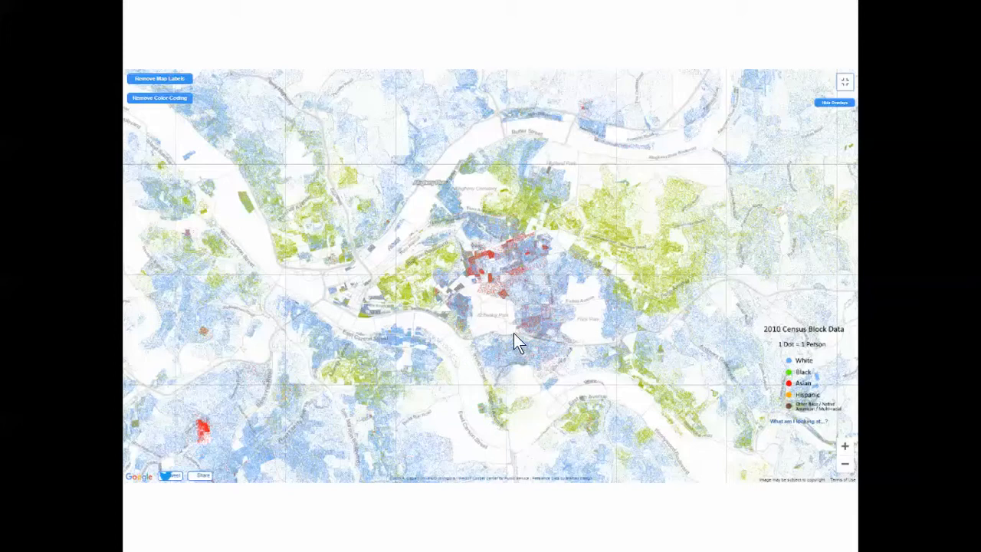
mouse_move(545, 358)
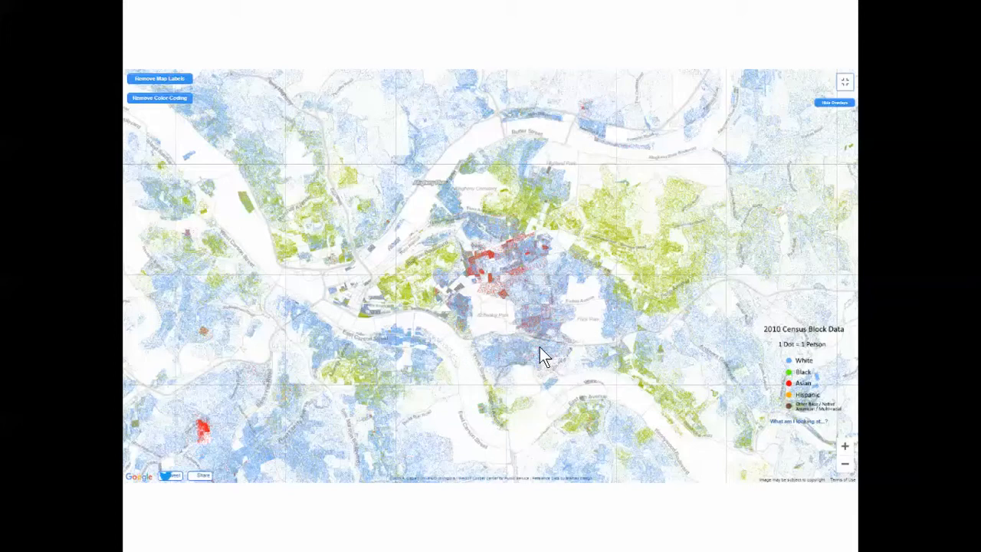
mouse_move(587, 297)
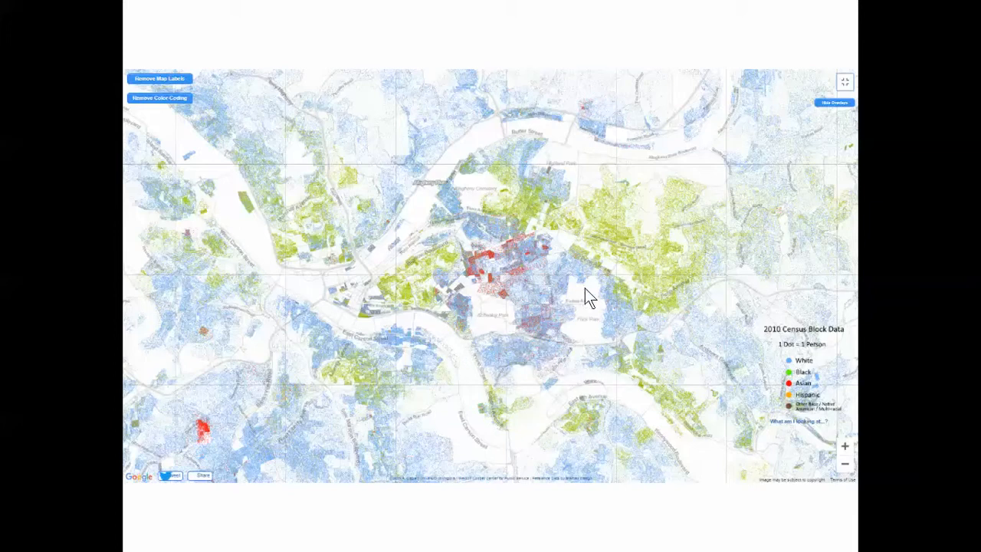